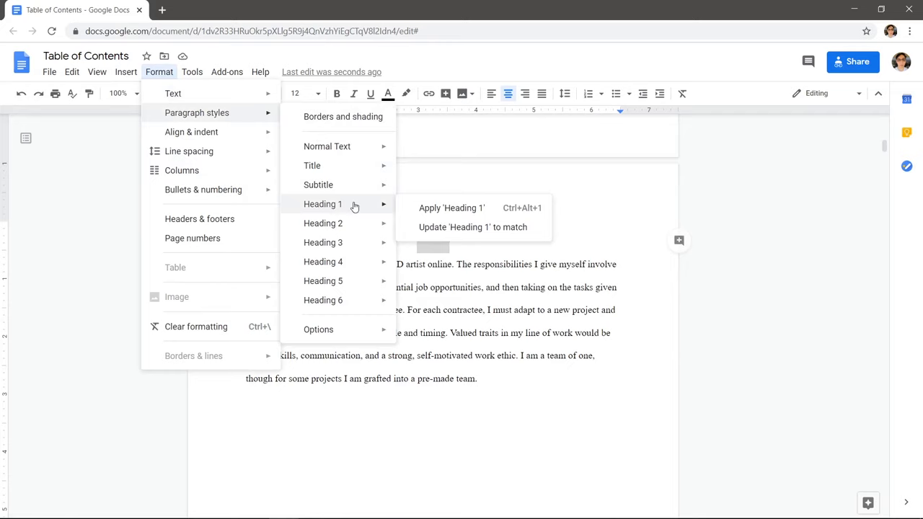
# Style the title 'Are You Introverted or Extraverted?' as Heading 1, then move on to 'Abstract'.
pyautogui.click(451, 207)
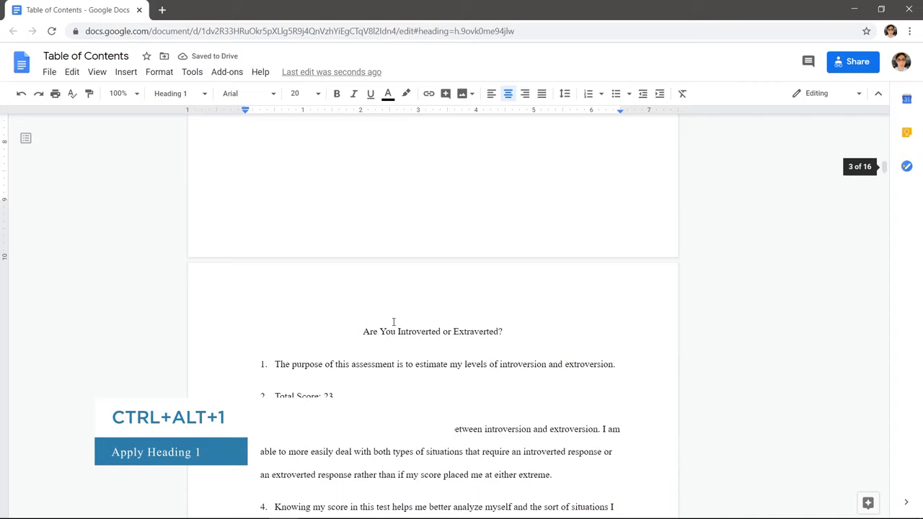
pyautogui.click(159, 72)
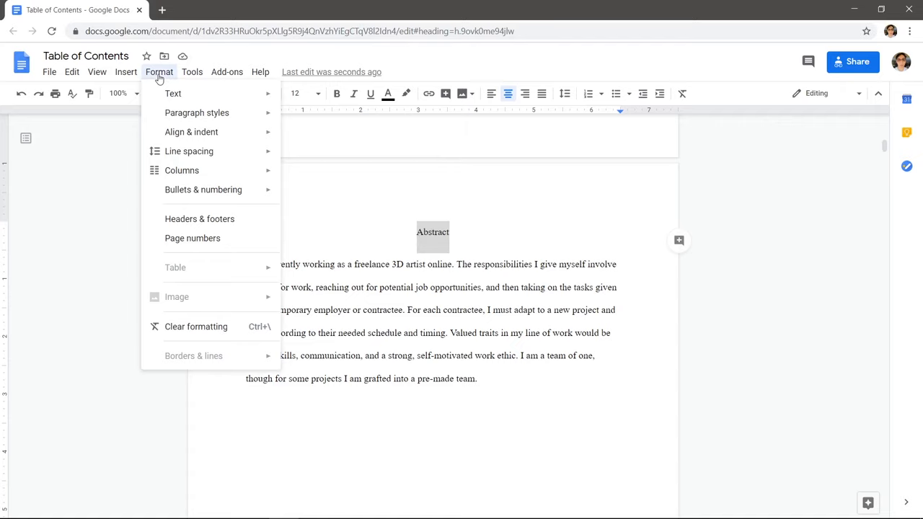